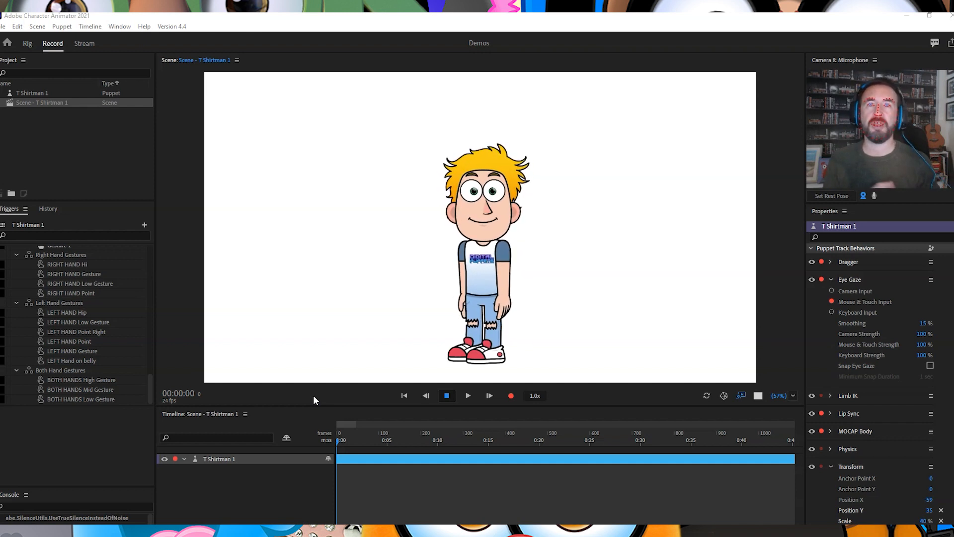
# - Switch to Rig mode to show the T Shirtman 1 puppet's layers and behaviors
pyautogui.click(27, 43)
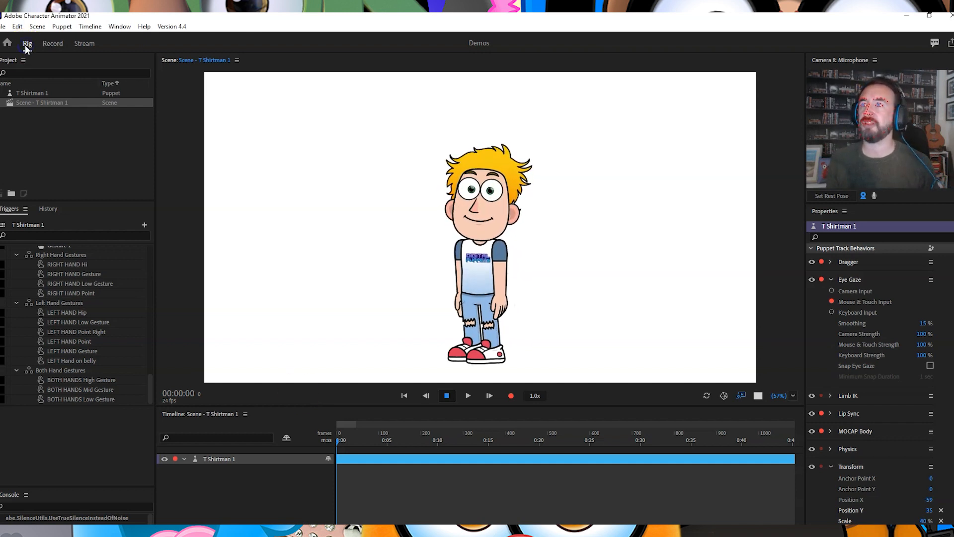
pyautogui.click(27, 42)
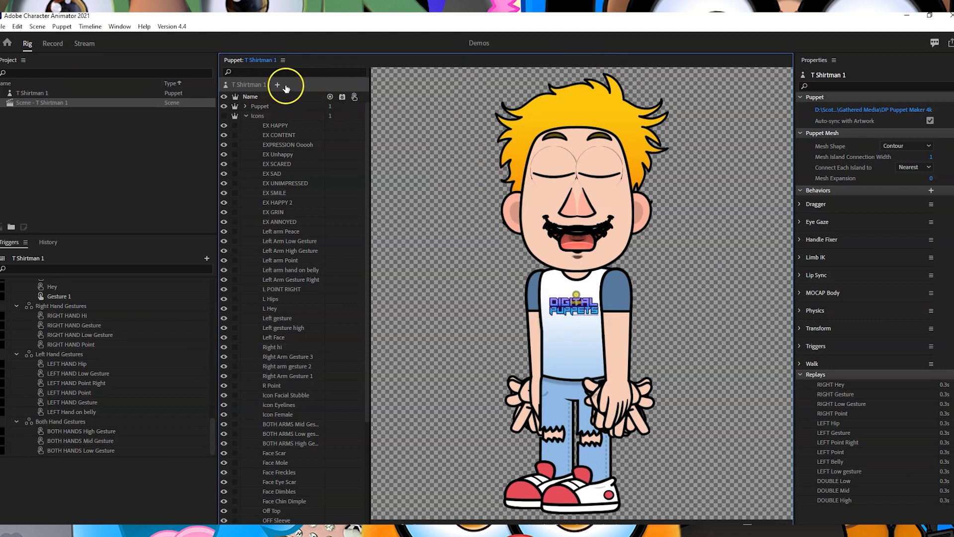
# - Review the add-behaviors list, then return to the T Shirtman 1 Record scene
pyautogui.click(277, 85)
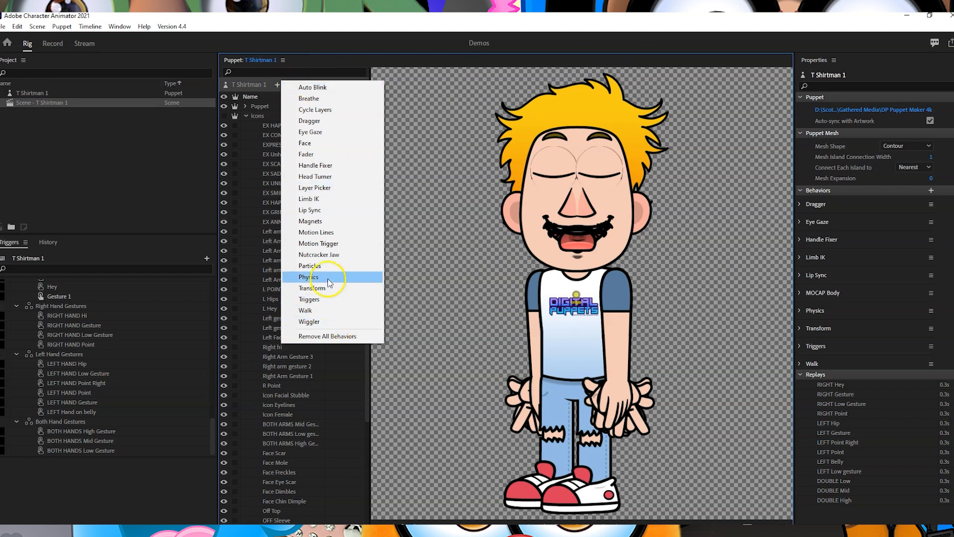
pyautogui.moveTo(314, 198)
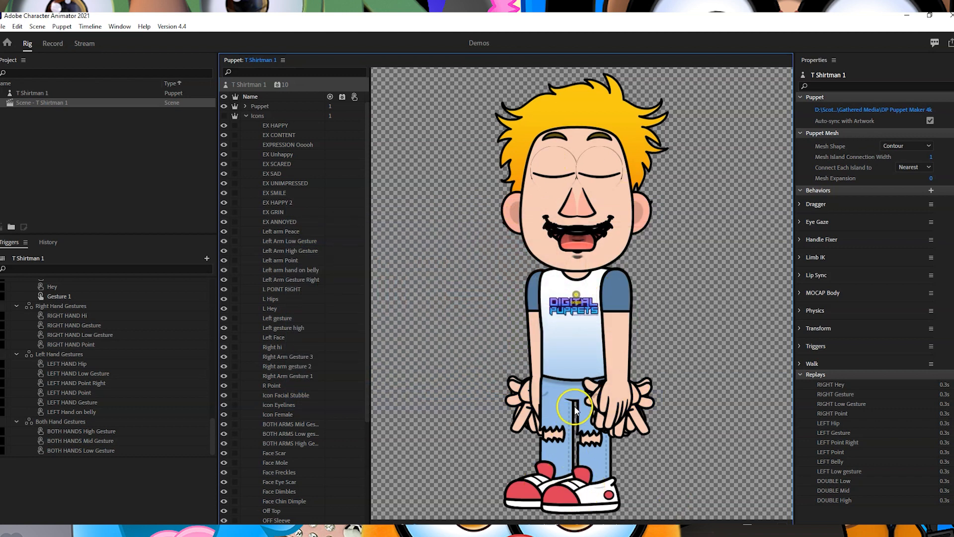
pyautogui.click(52, 43)
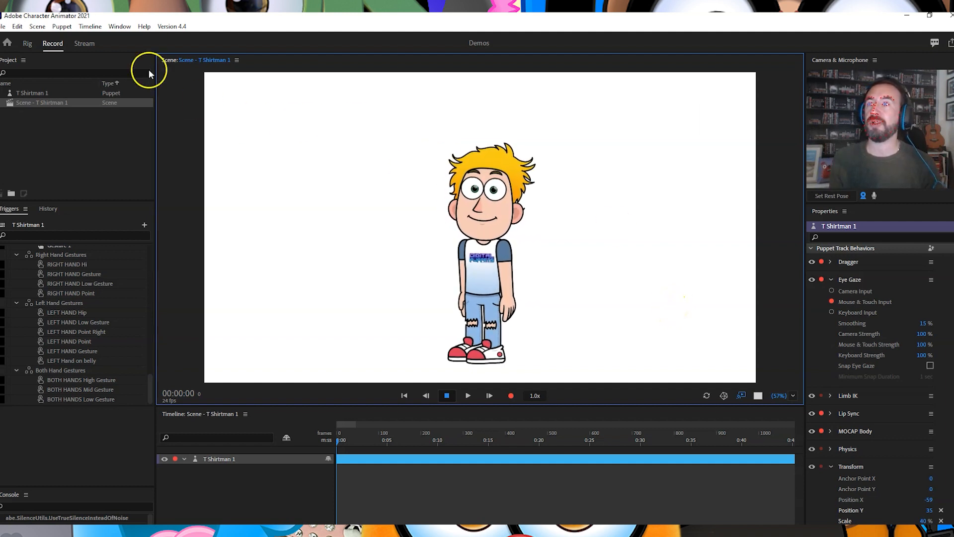
# - Set the Walk behavior's Mode to Left & Right Arrow keys and return to the recording scene
pyautogui.click(27, 43)
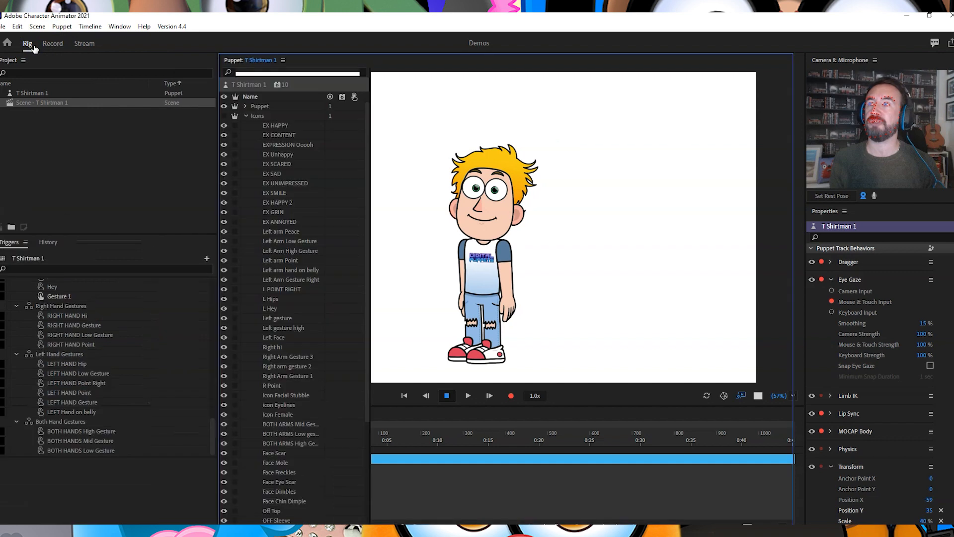
pyautogui.click(28, 43)
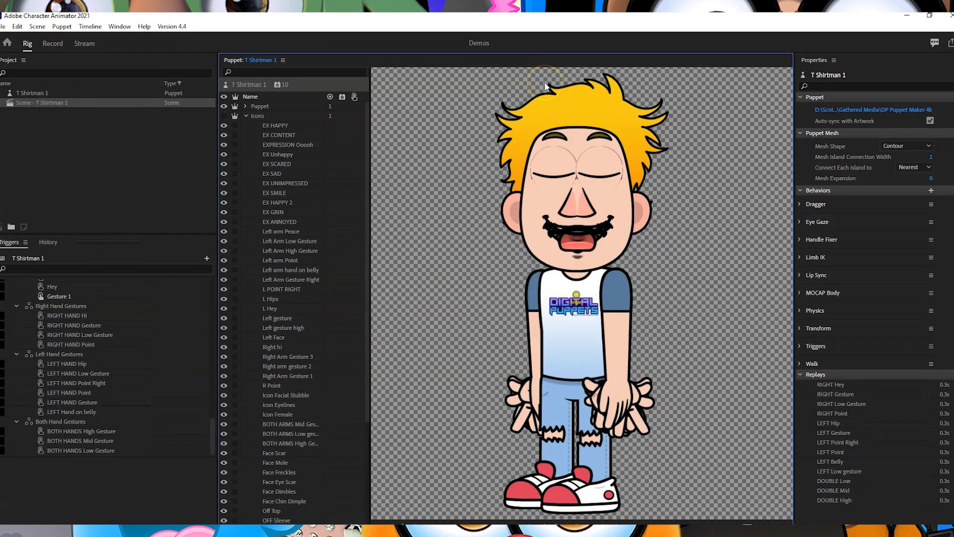
pyautogui.click(277, 84)
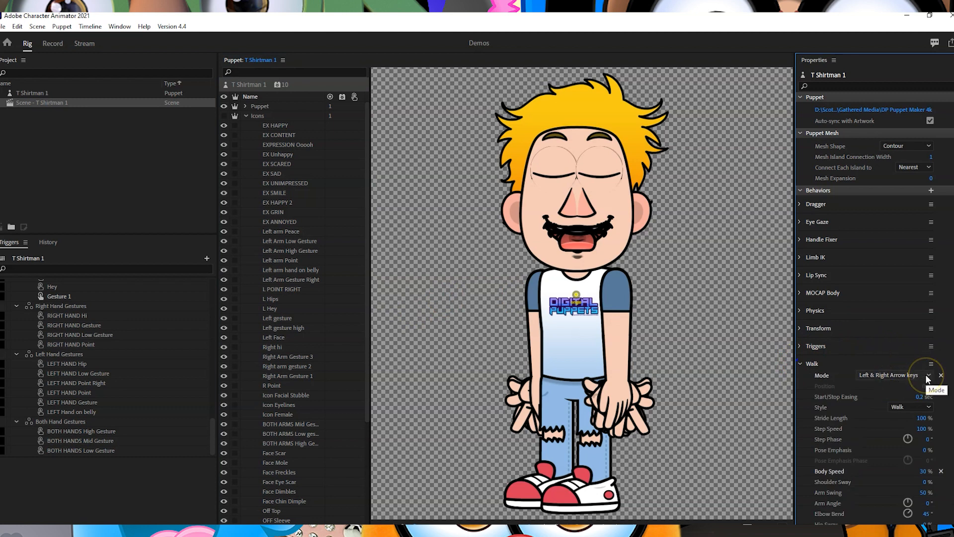
pyautogui.click(910, 375)
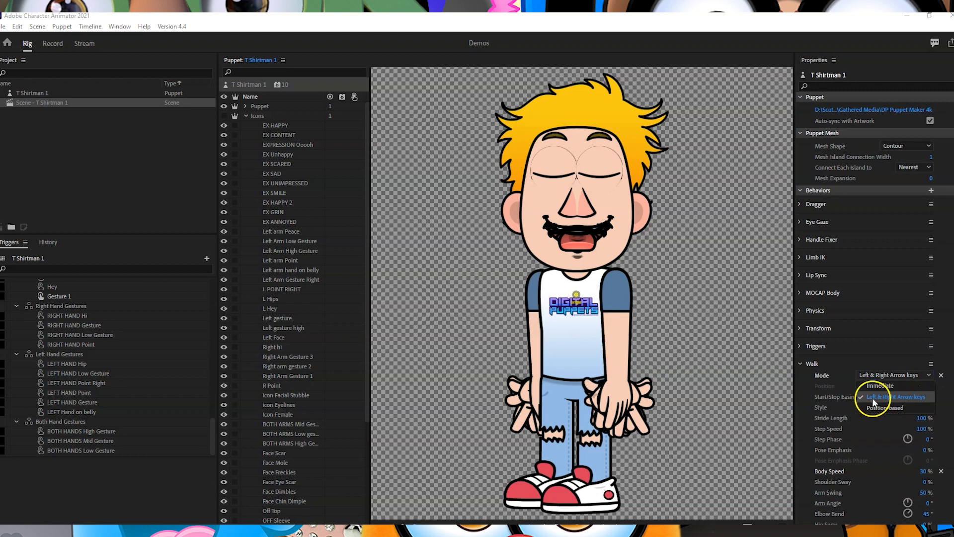
pyautogui.click(892, 397)
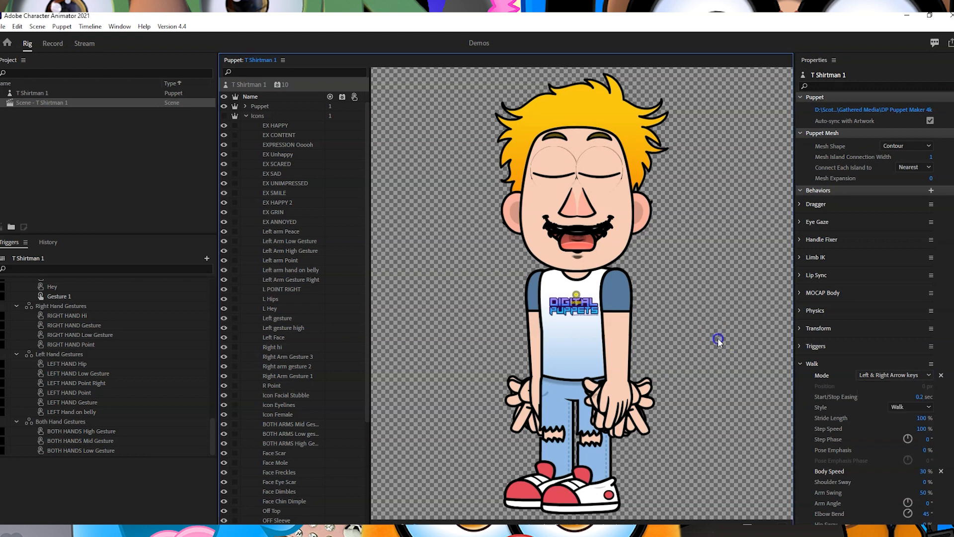
pyautogui.click(52, 43)
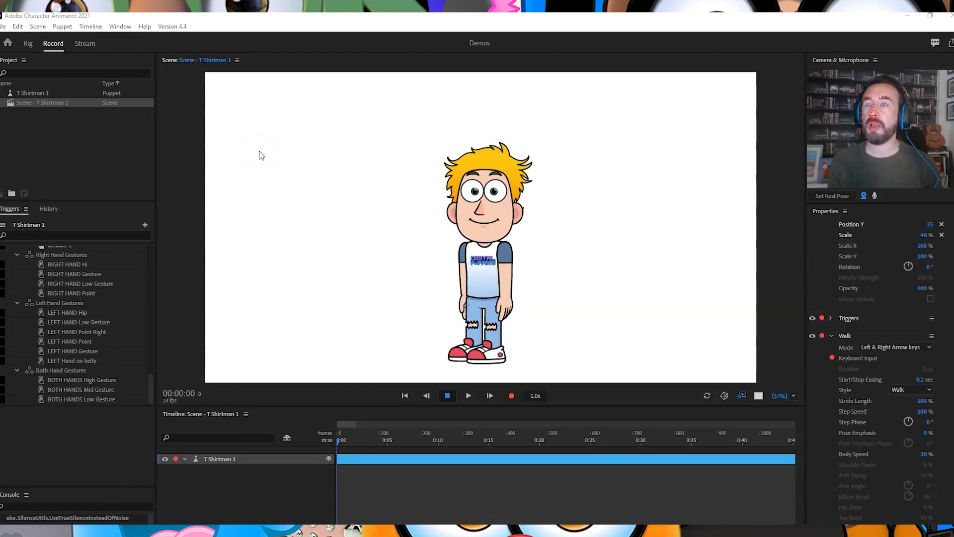
# - Duplicate the Puppet layer twice in Rig mode, producing Puppet 2 and Puppet 3
pyautogui.click(28, 43)
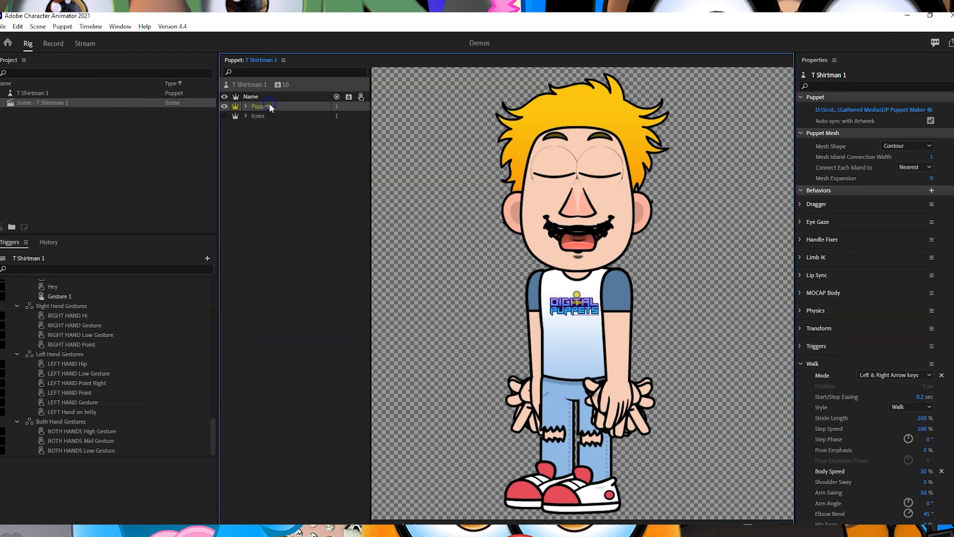
pyautogui.click(18, 26)
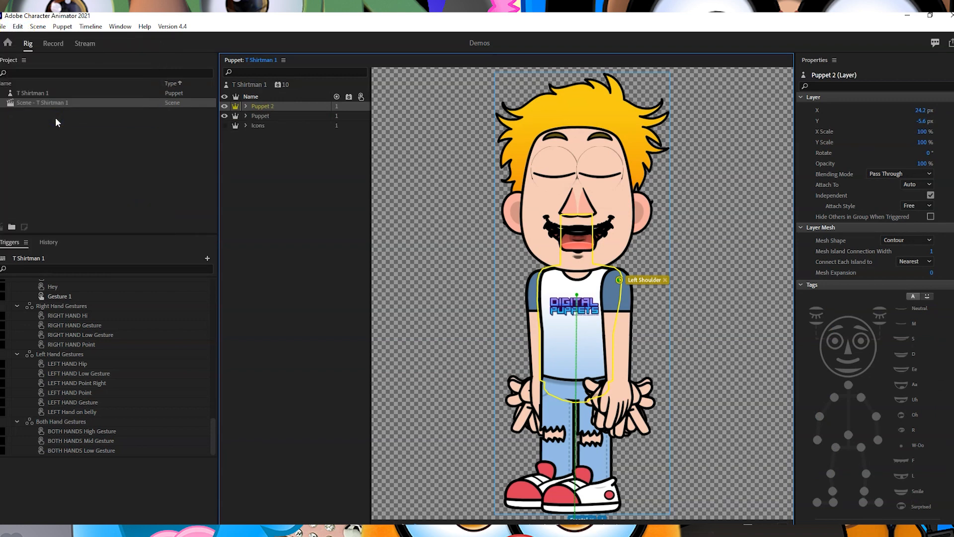
pyautogui.click(18, 25)
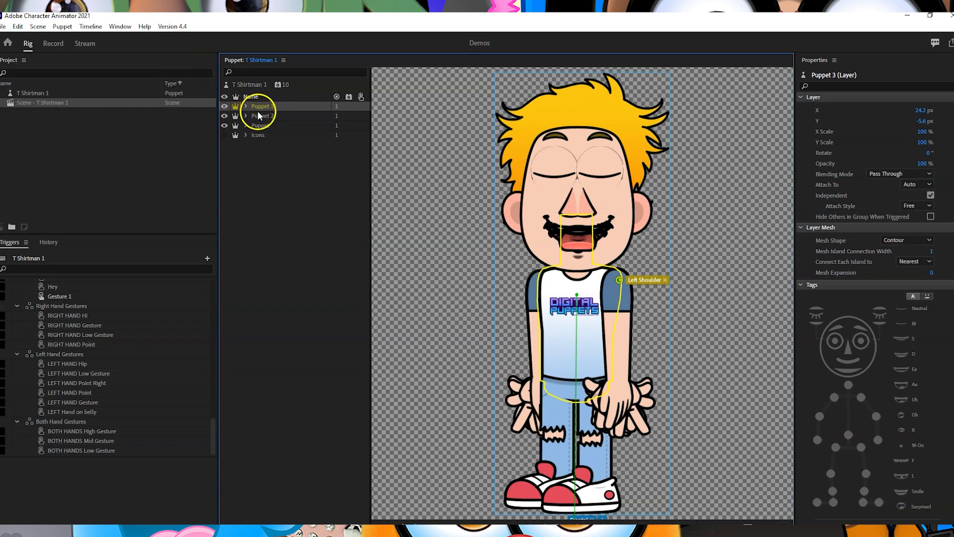
# - Rename Puppet 2 to 'RIGHT' and tag it as a quarter view
pyautogui.doubleClick(262, 116)
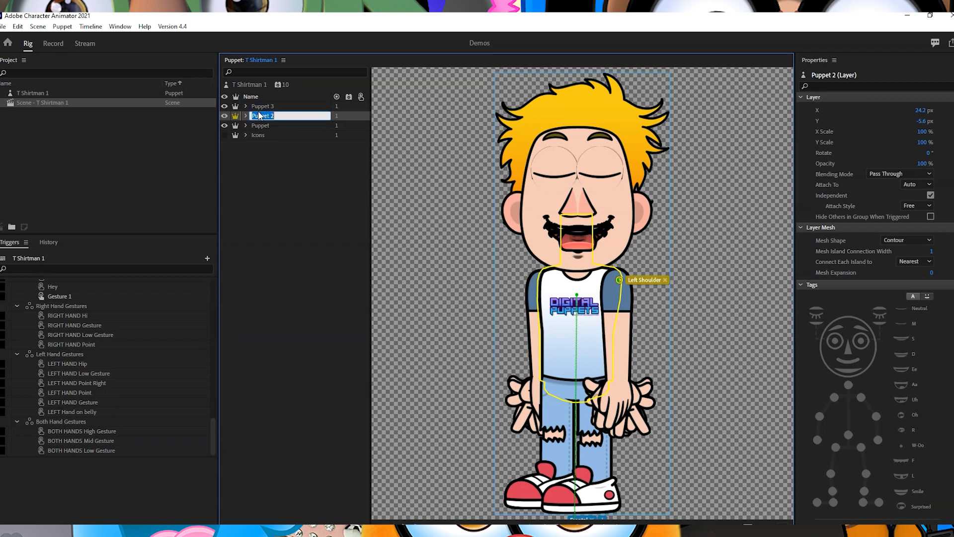
pyautogui.write('RIGHT')
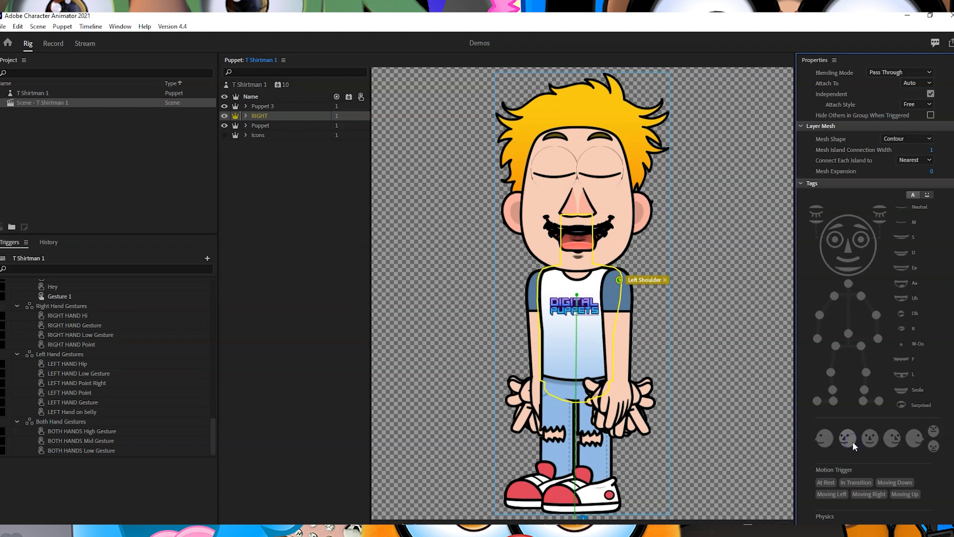
pyautogui.click(847, 439)
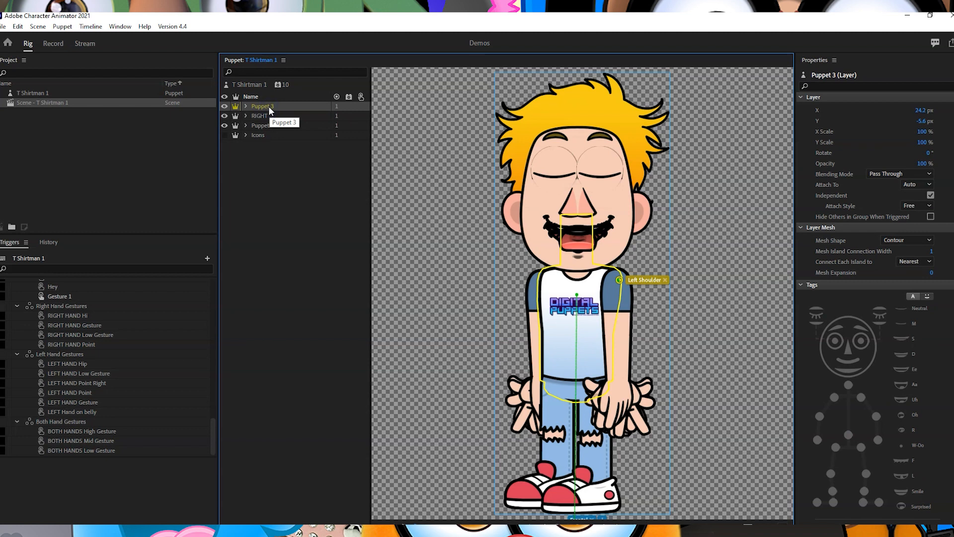
# - Rename Puppet 3 to 'left'
pyautogui.doubleClick(261, 106)
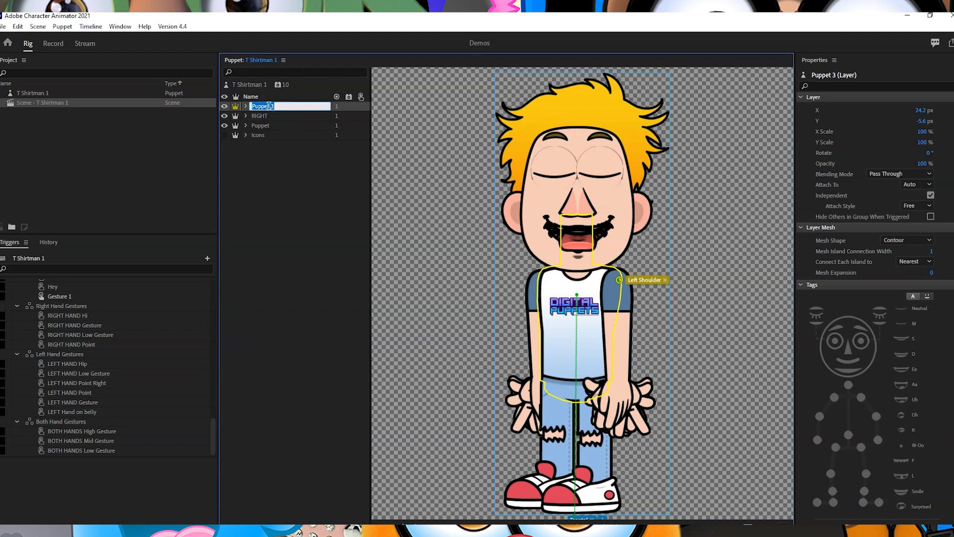
pyautogui.write('left')
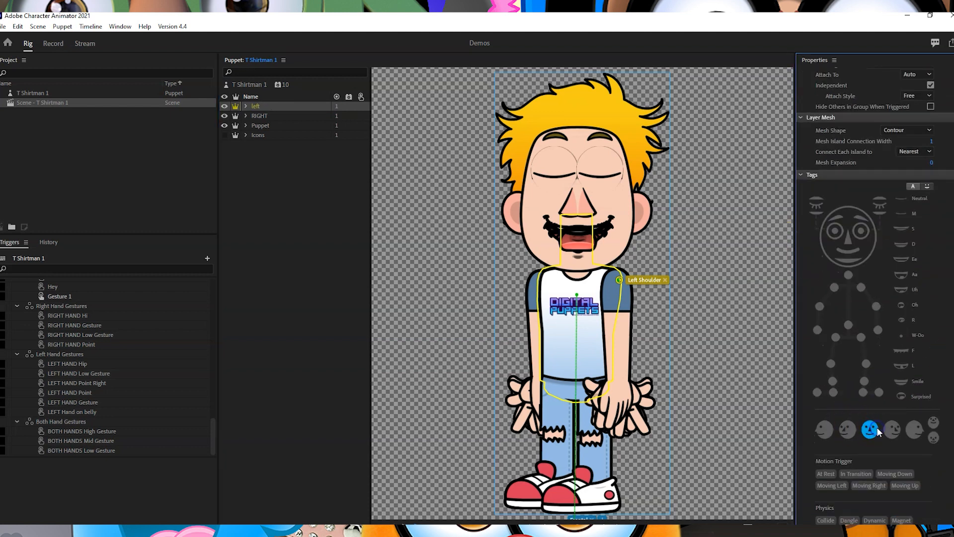
pyautogui.moveTo(892, 429)
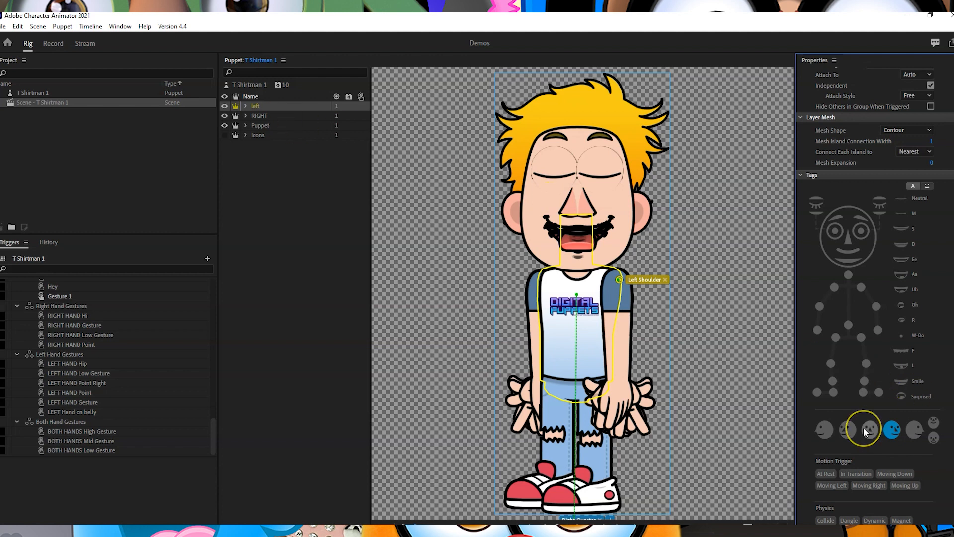
pyautogui.moveTo(810, 402)
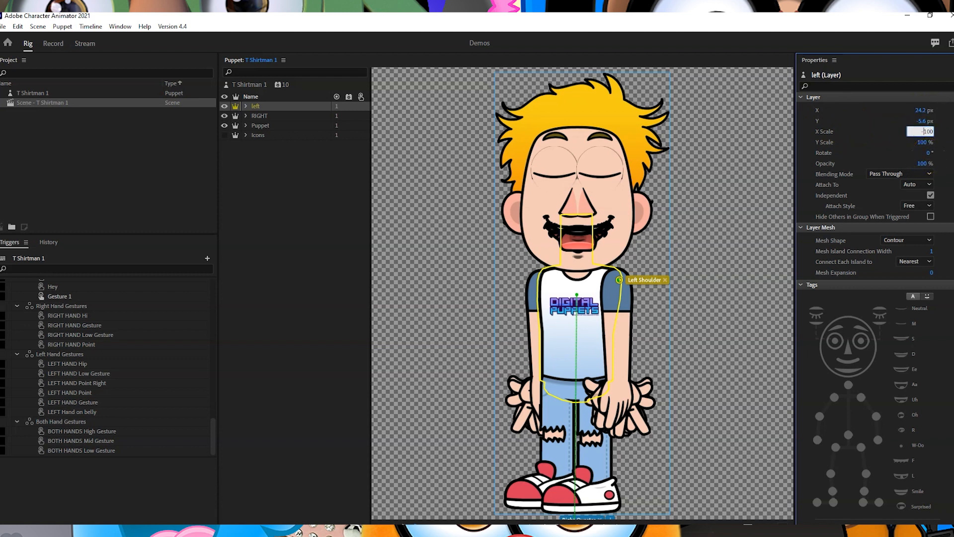
# - Set the left layer's X scale to -100 to mirror its artwork
pyautogui.write('-100')
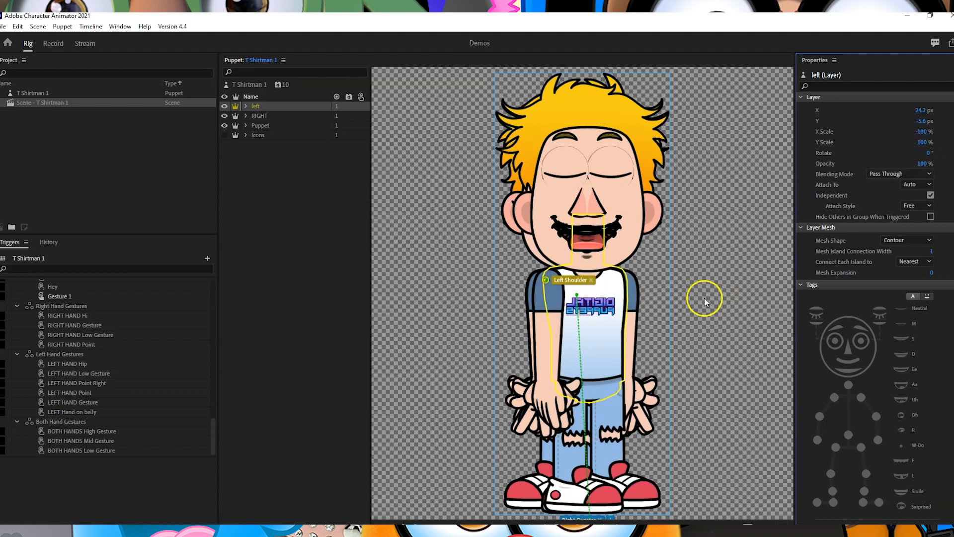
pyautogui.moveTo(615, 160)
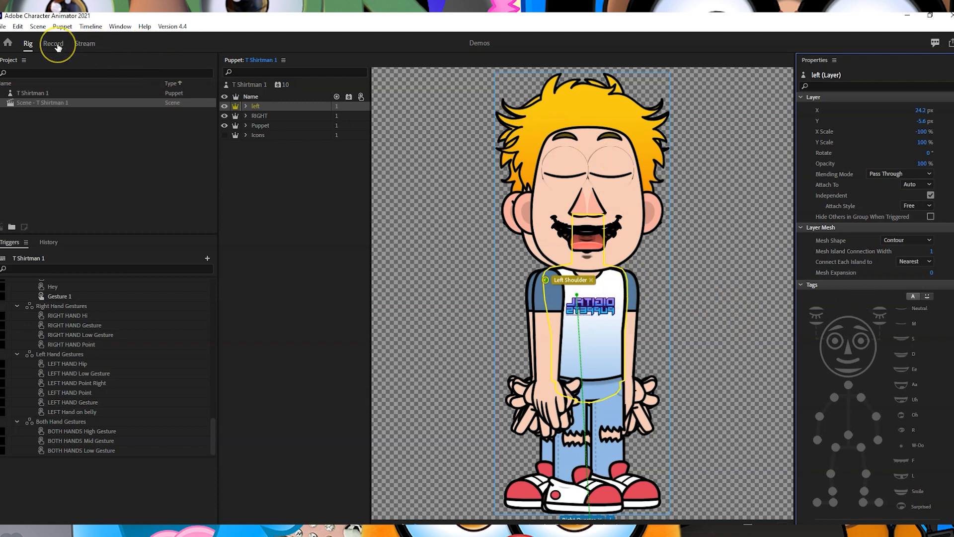
pyautogui.click(53, 43)
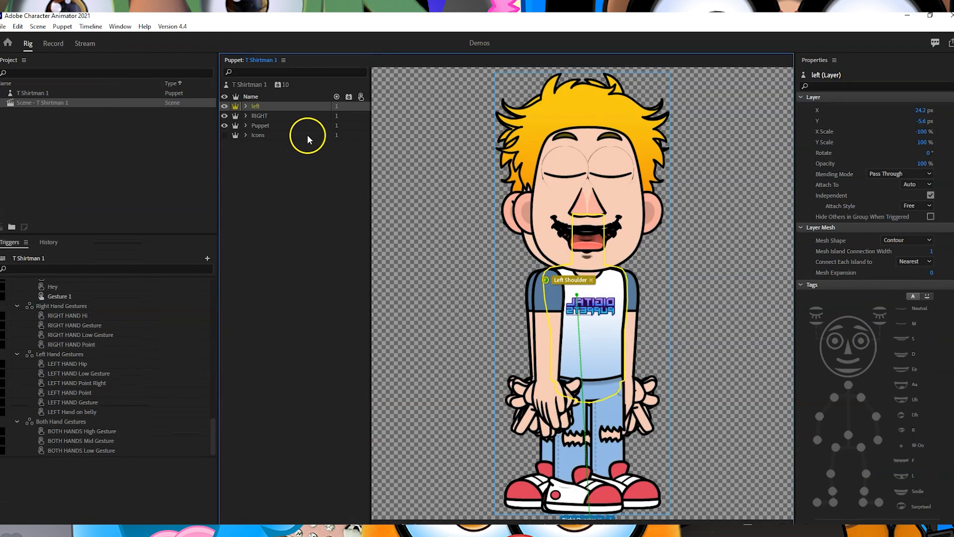
# - Inspect the Puppet, RIGHT and left layers and the Head group, then return to the Record scene
pyautogui.click(261, 125)
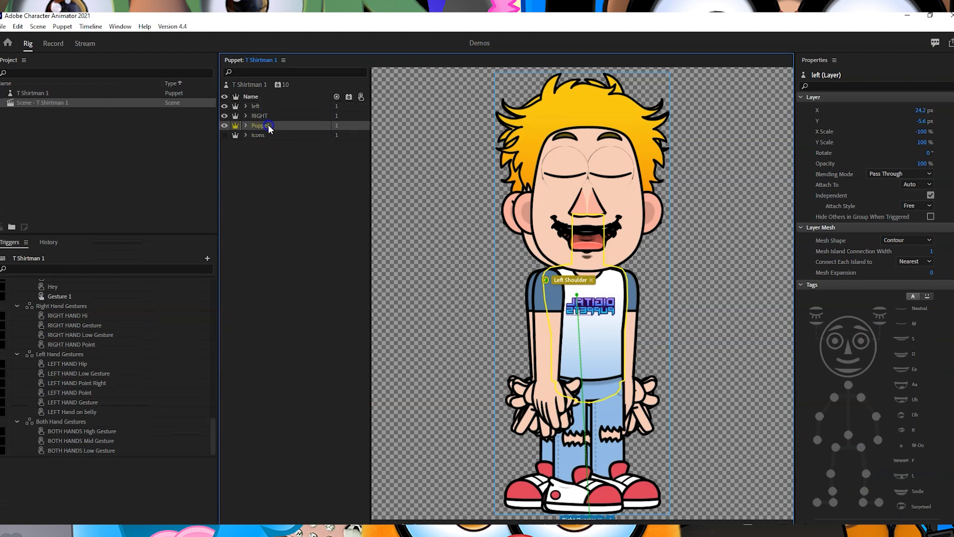
pyautogui.click(261, 125)
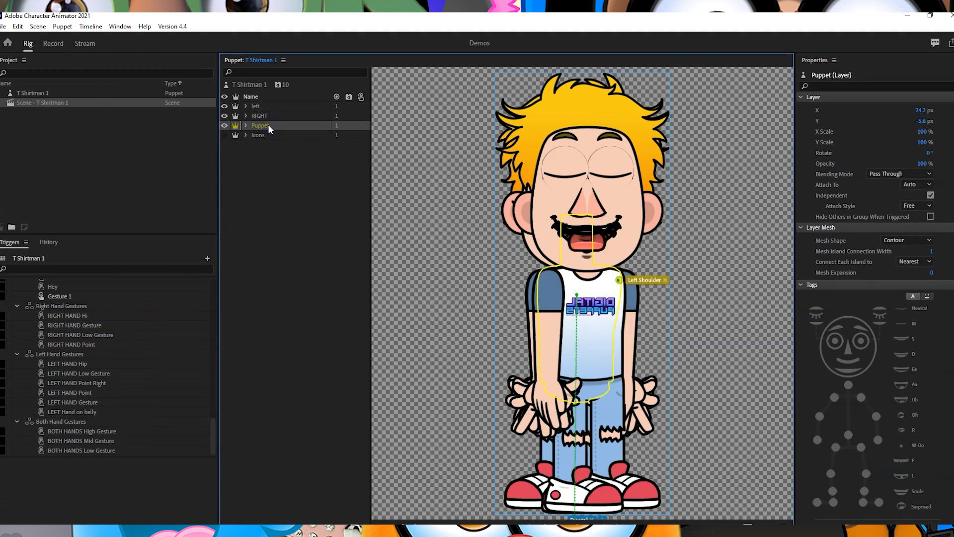
pyautogui.click(260, 115)
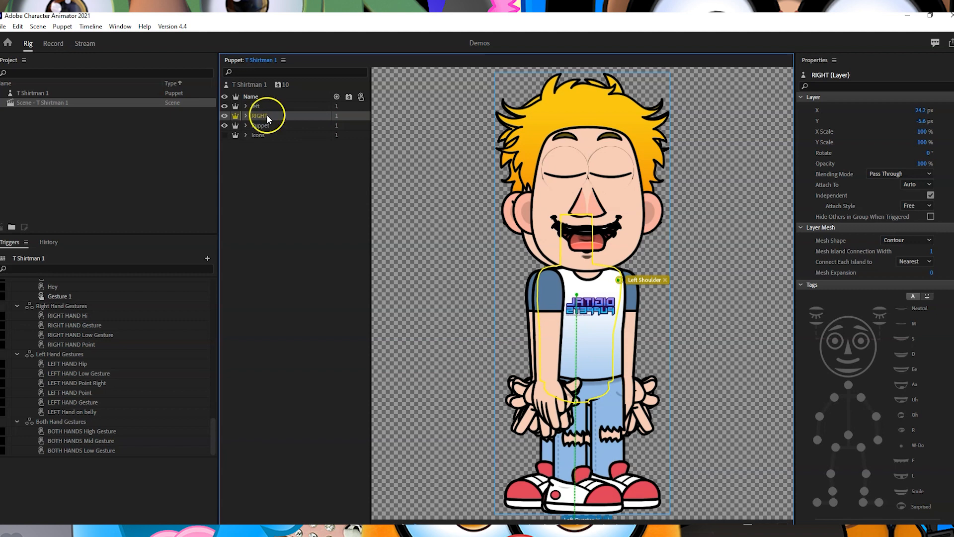
pyautogui.click(255, 106)
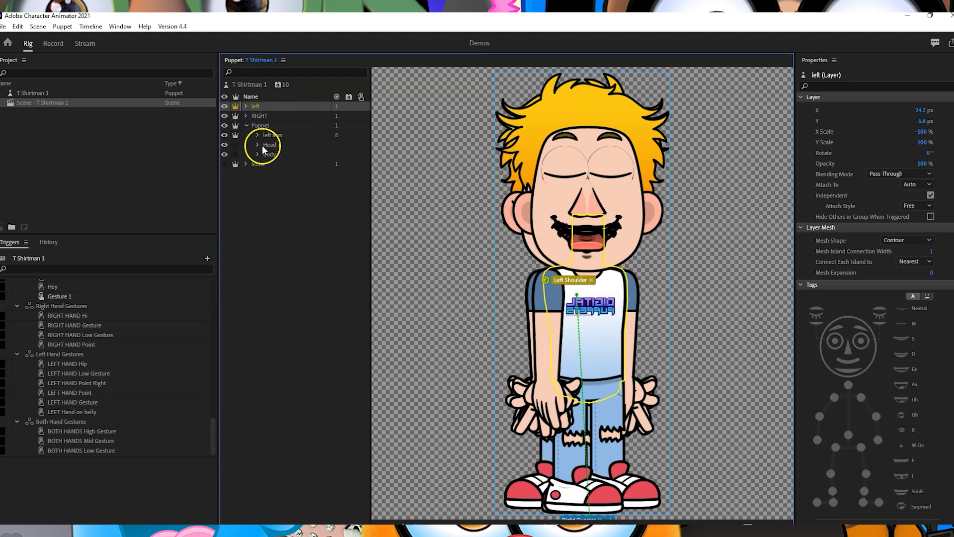
pyautogui.click(257, 146)
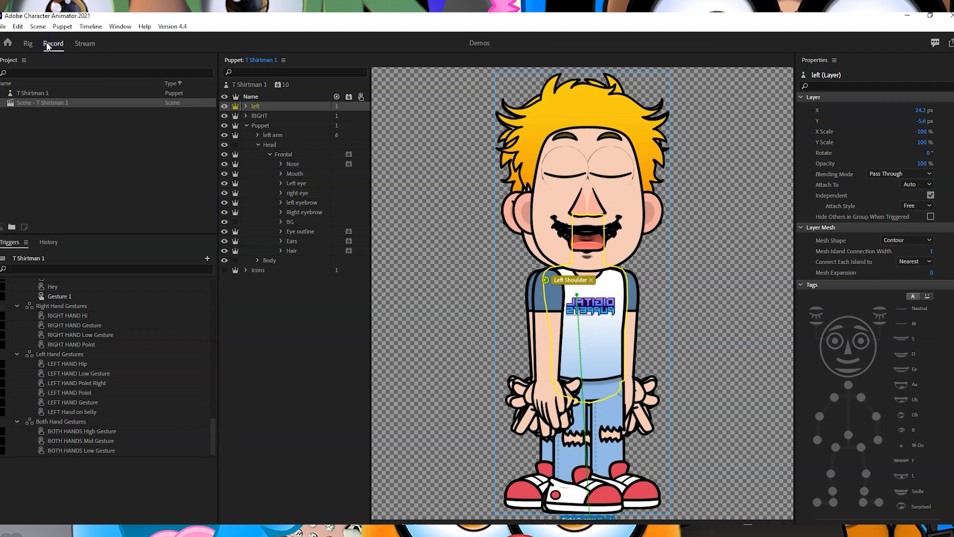
pyautogui.click(53, 43)
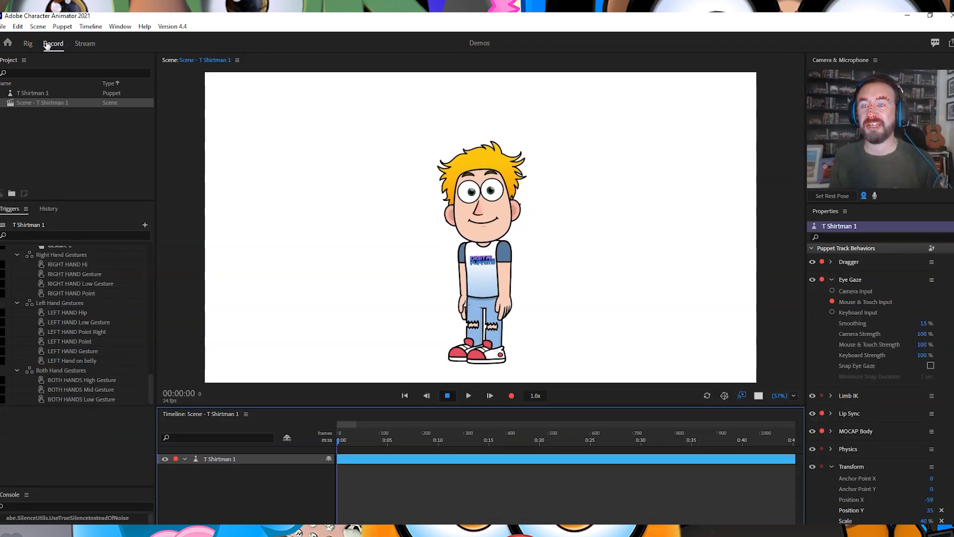